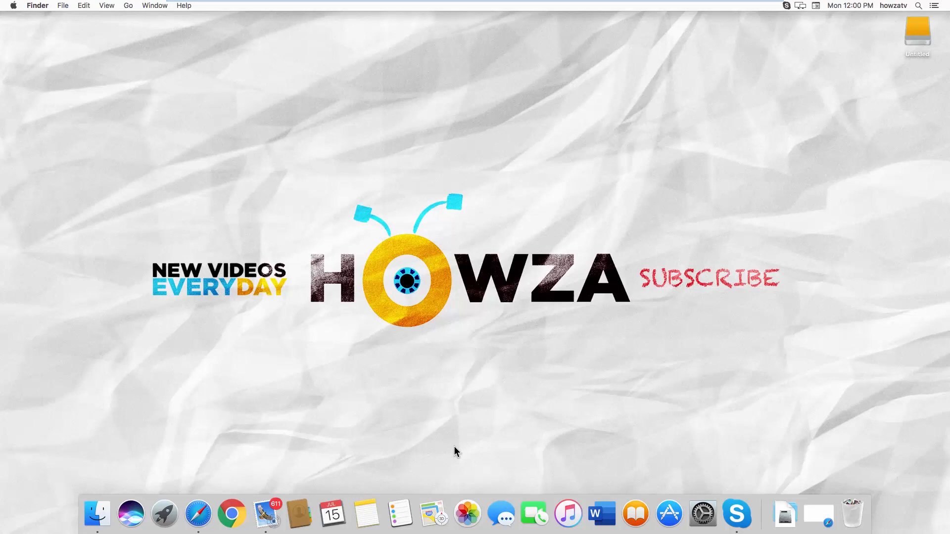
pyautogui.moveTo(20, 12)
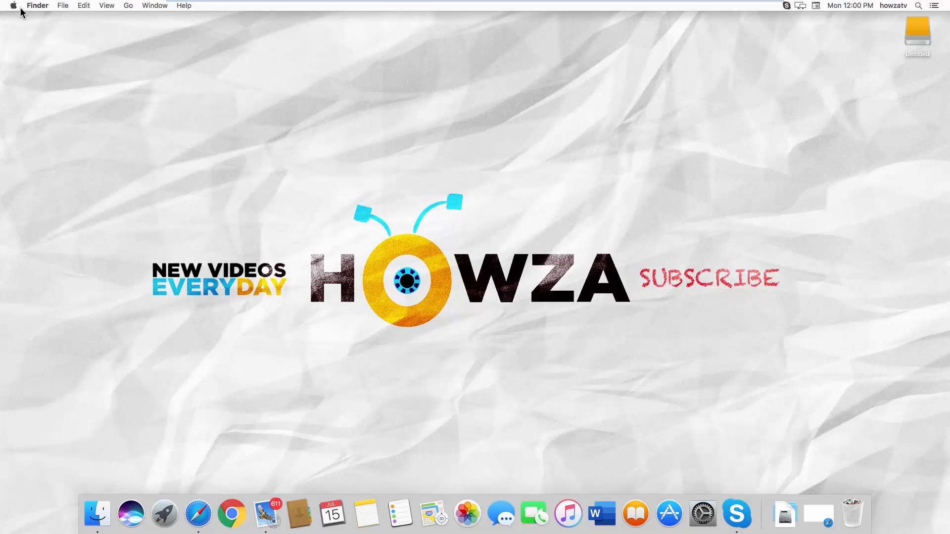
pyautogui.moveTo(23, 36)
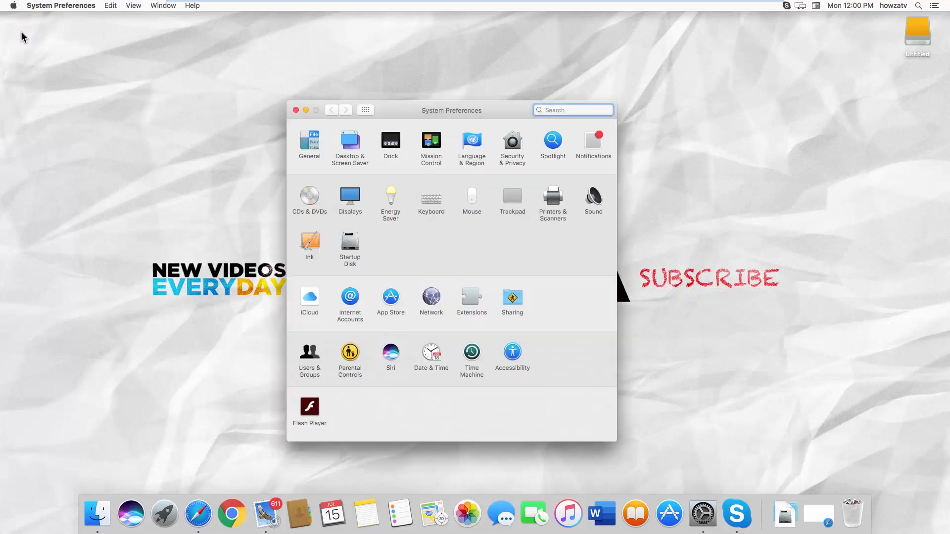
# Unlock the Users & Groups pane by authenticating with the admin password
pyautogui.click(309, 354)
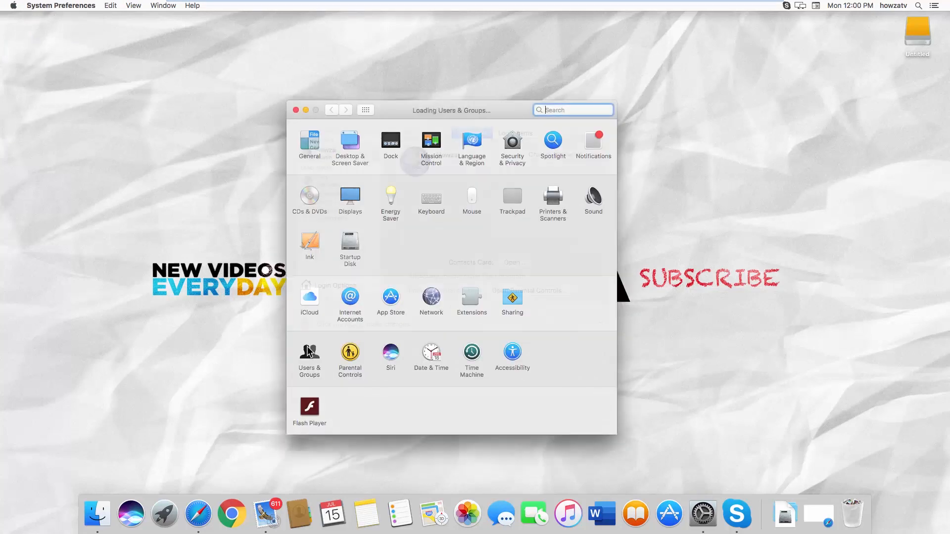
pyautogui.click(309, 354)
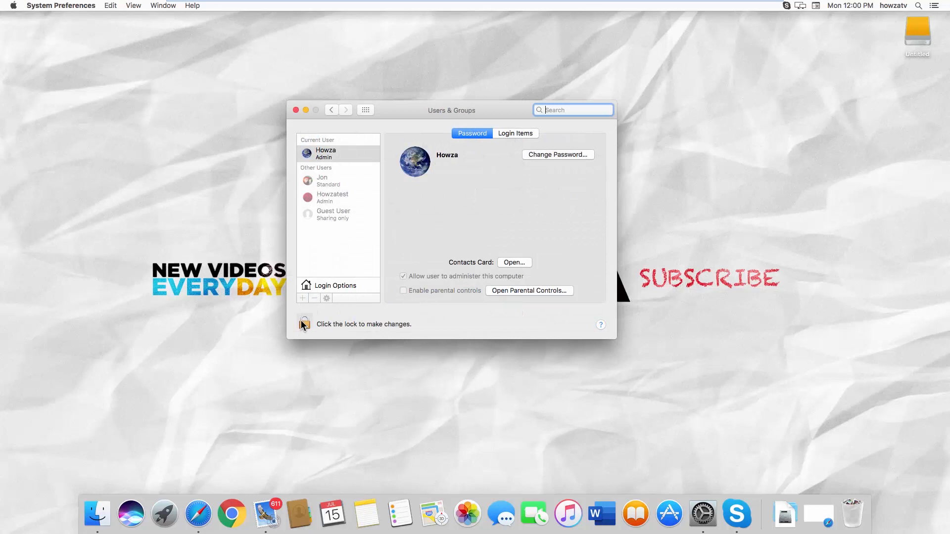
pyautogui.click(304, 324)
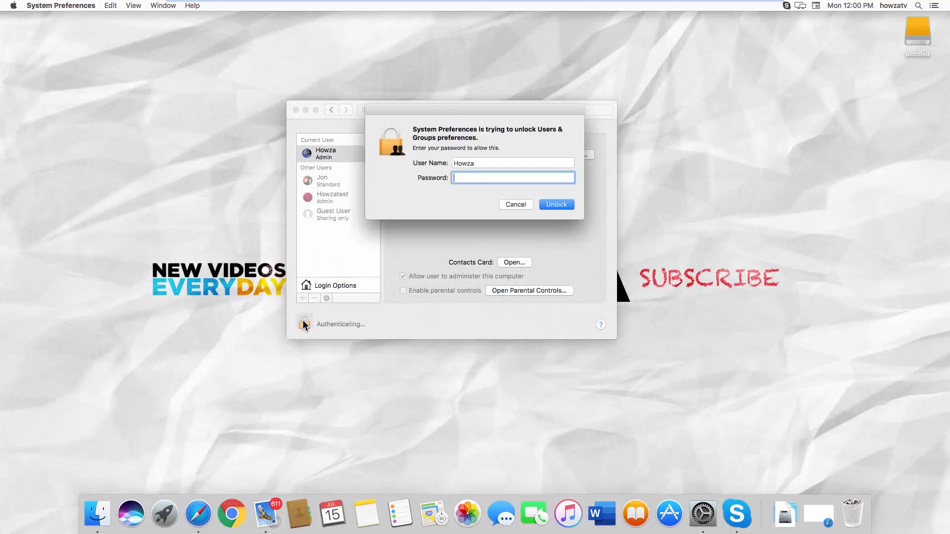
pyautogui.write('password')
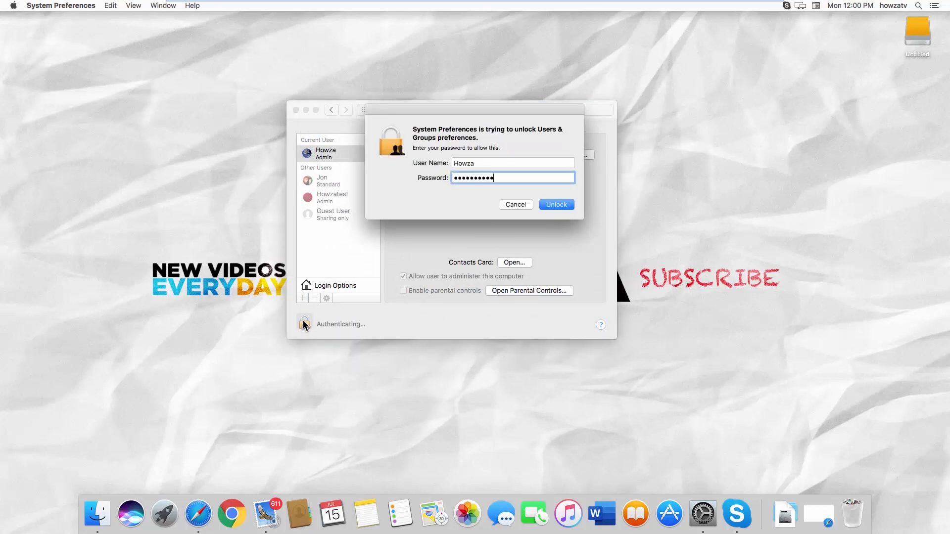
pyautogui.click(555, 203)
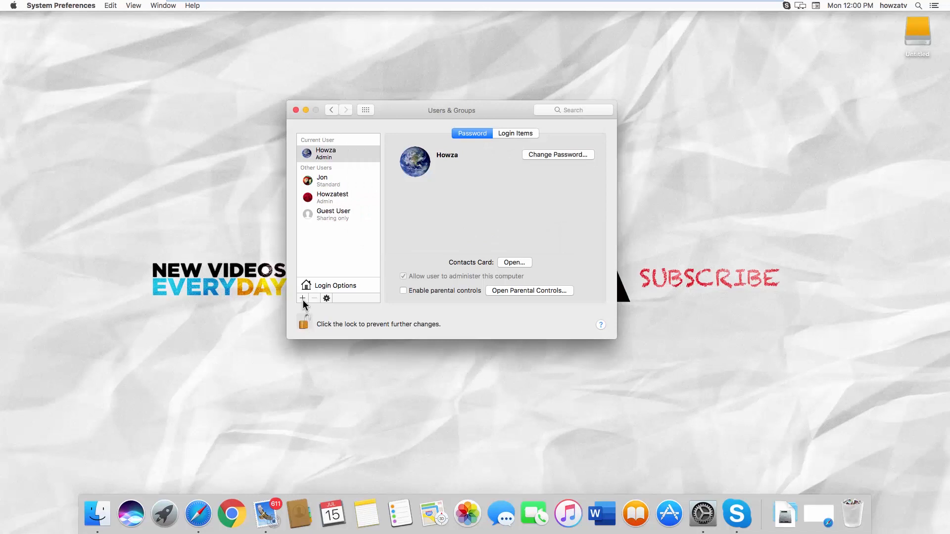
# Delete the Howzatest account with 'Save the home folder in a disk image' selected, then bring up Finder
pyautogui.click(332, 198)
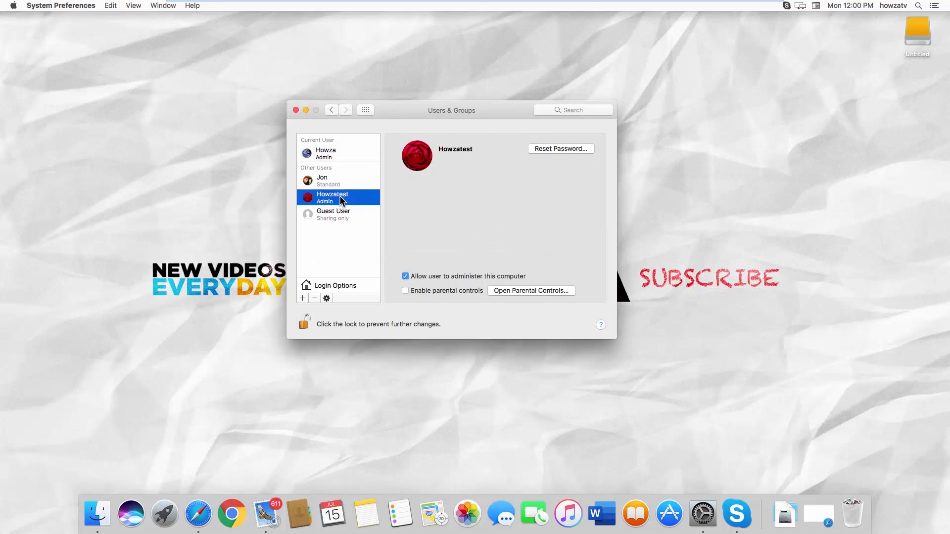
pyautogui.click(314, 297)
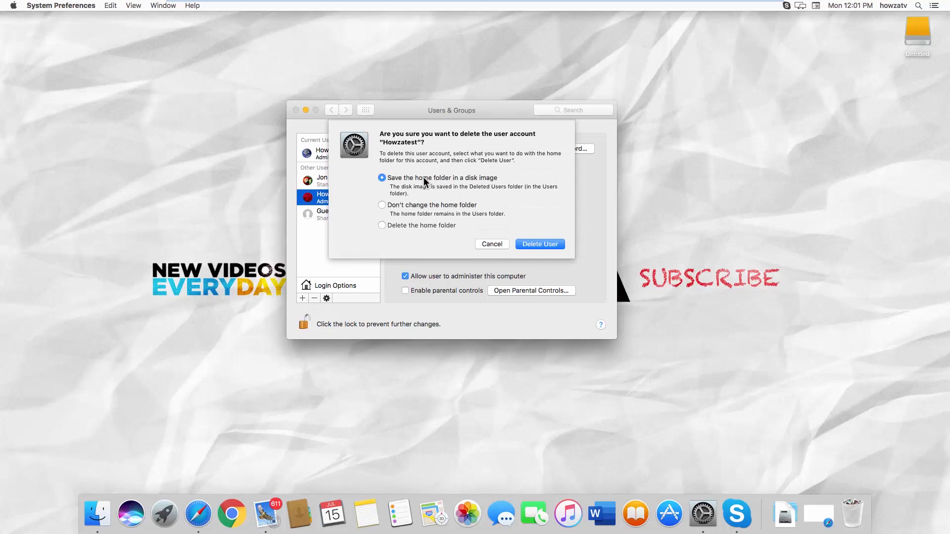
pyautogui.click(382, 205)
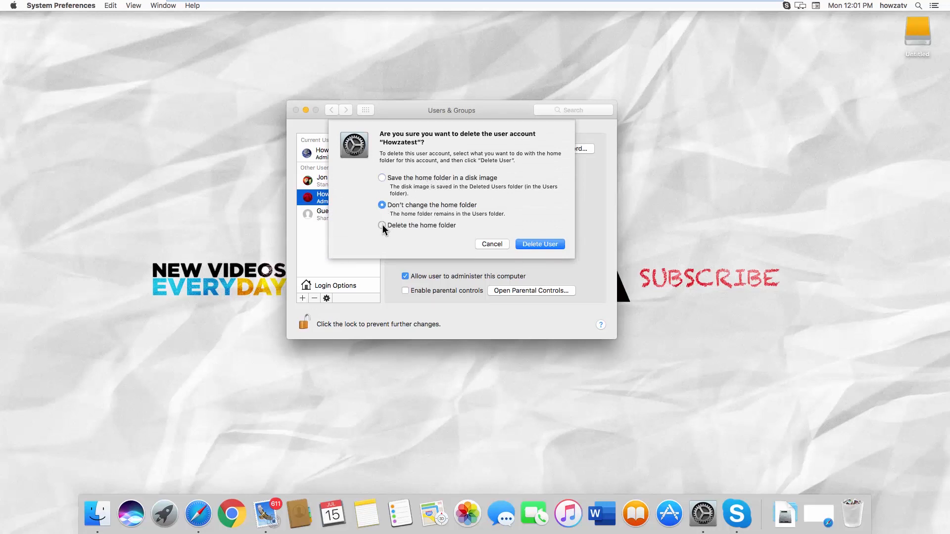
pyautogui.click(382, 226)
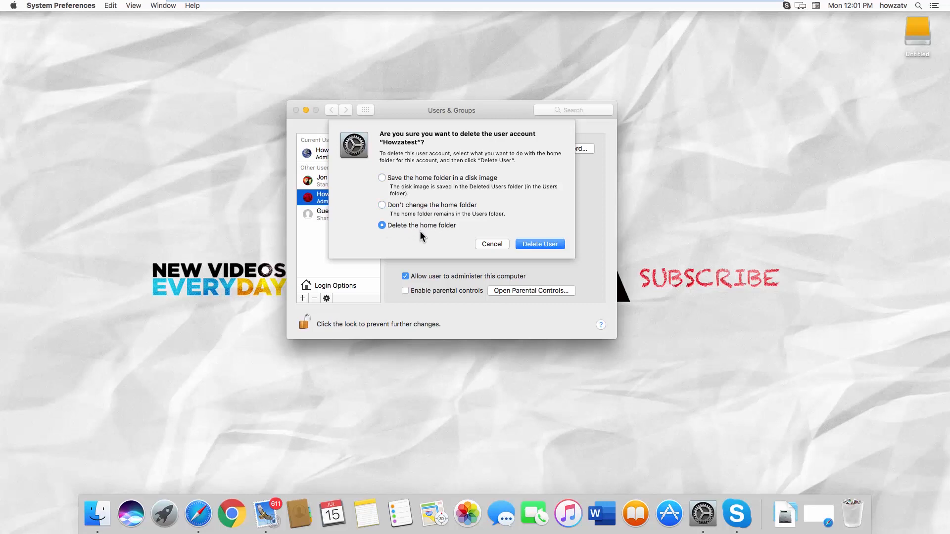
pyautogui.click(382, 177)
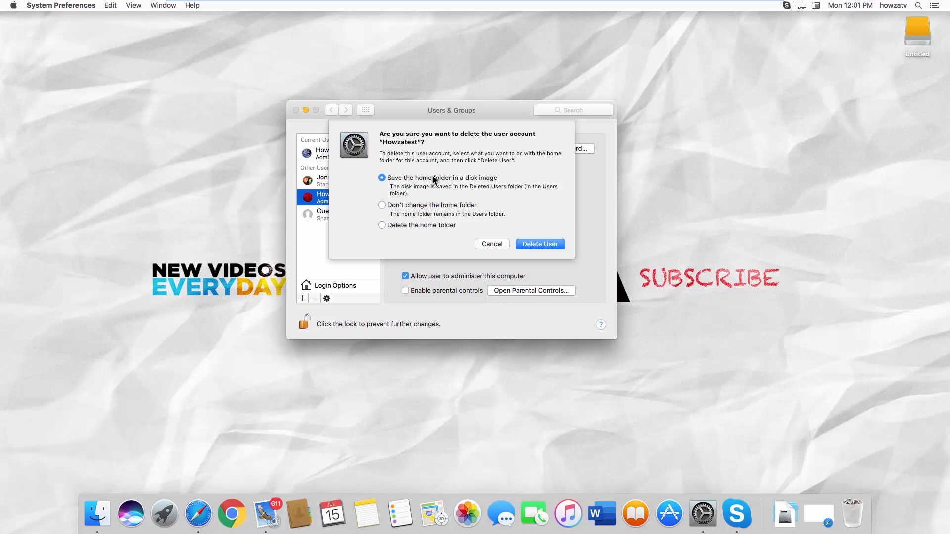
pyautogui.click(538, 245)
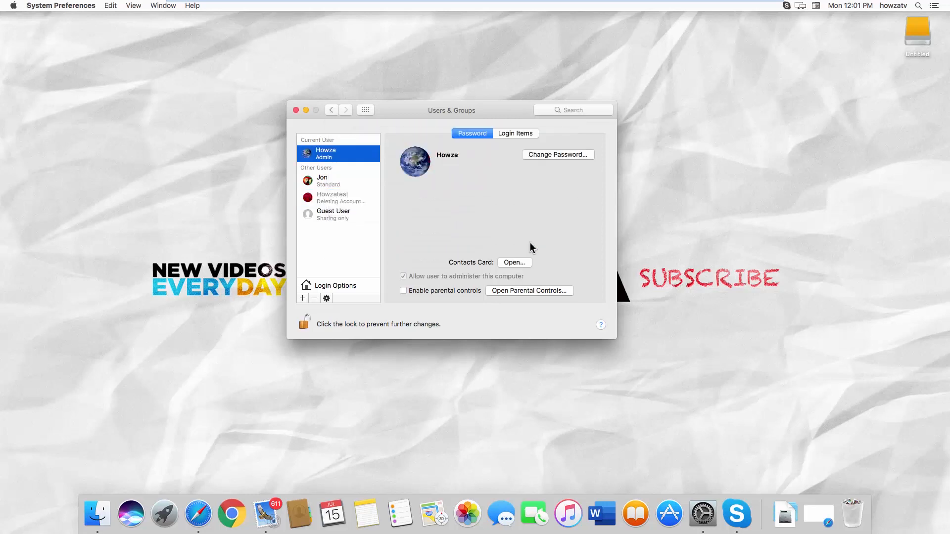
pyautogui.click(96, 514)
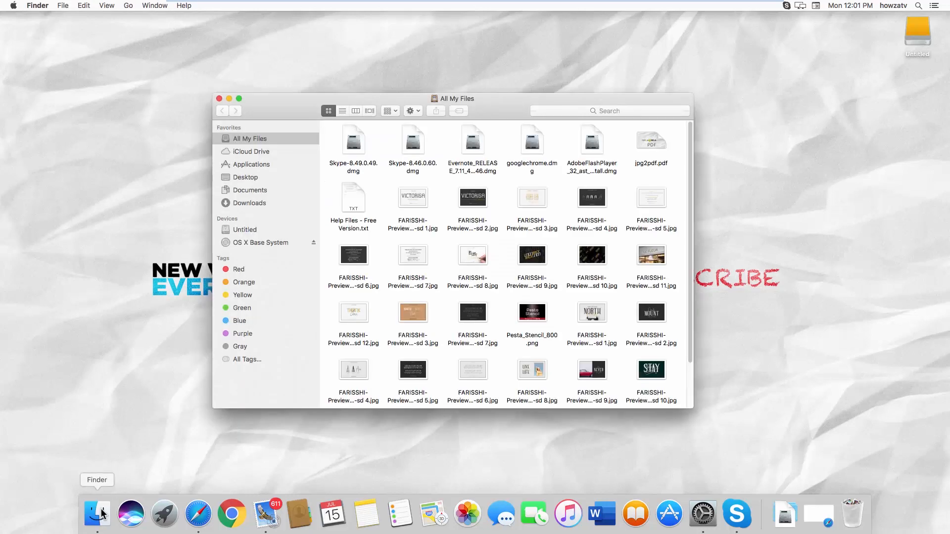
# Browse Untitled ▸ Users ▸ Deleted Users and select the saved howzatest.dmg image
pyautogui.click(245, 229)
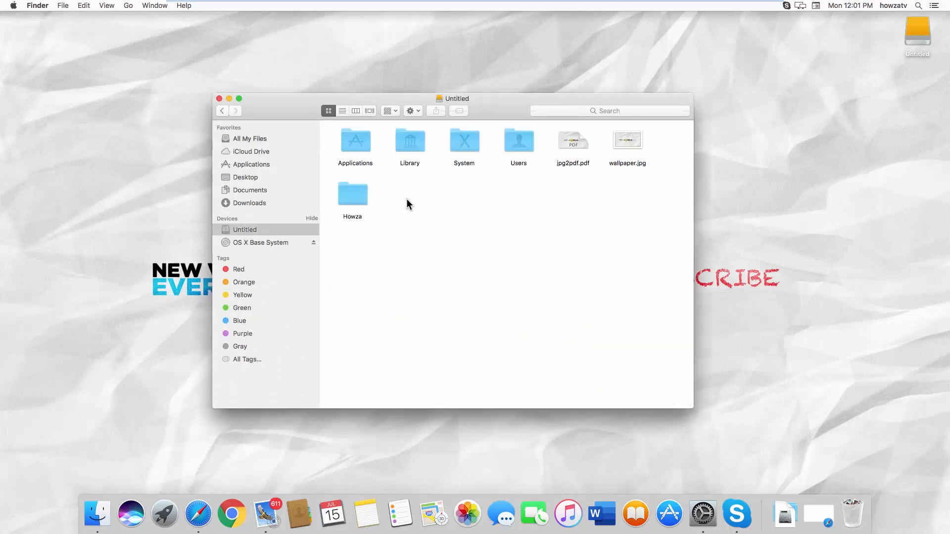
pyautogui.doubleClick(517, 139)
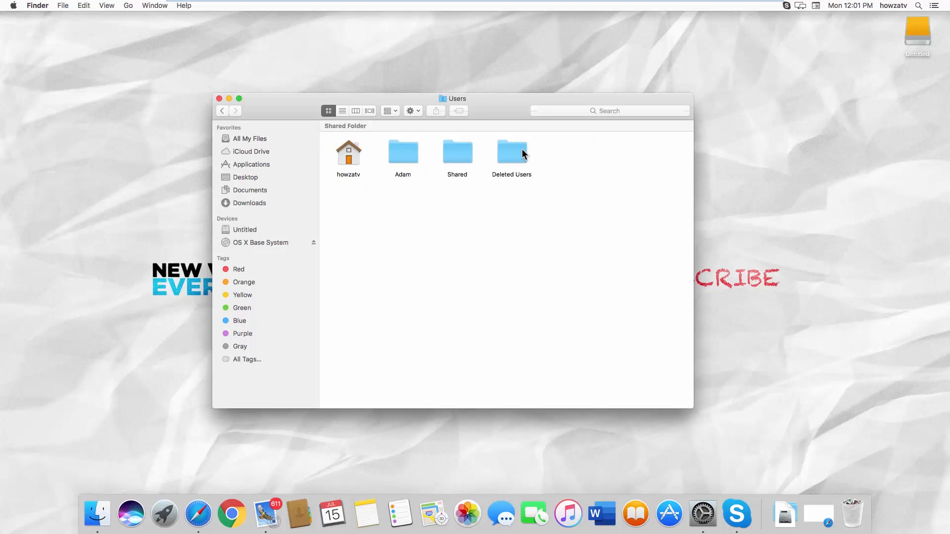
pyautogui.moveTo(514, 201)
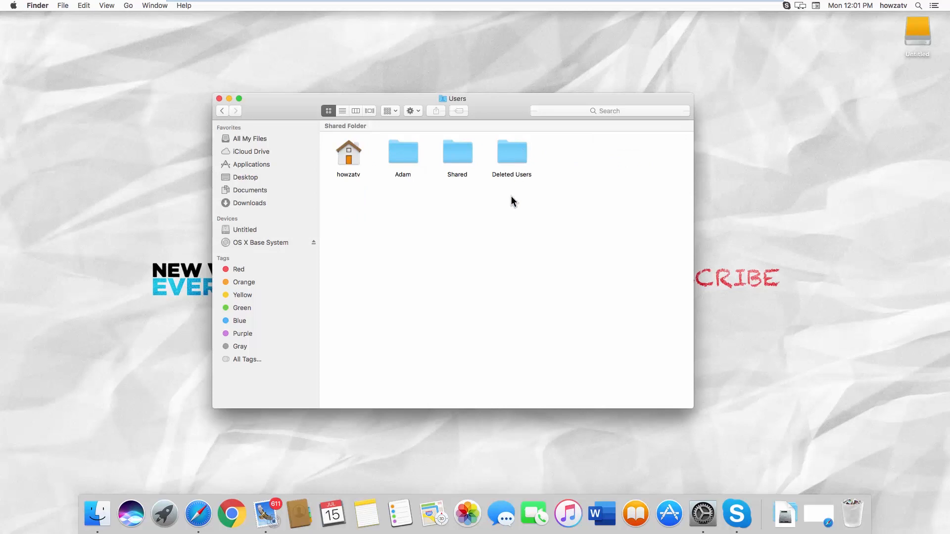
pyautogui.doubleClick(512, 151)
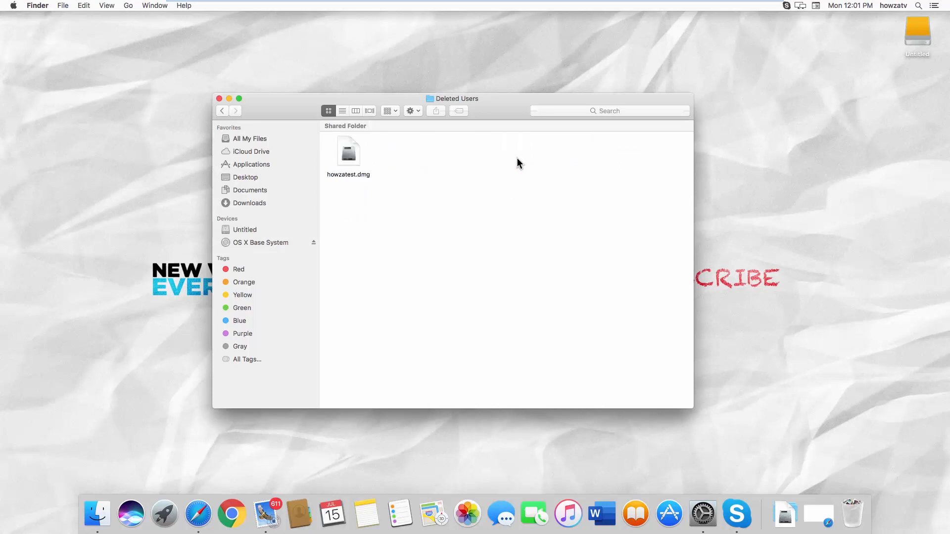
pyautogui.click(348, 152)
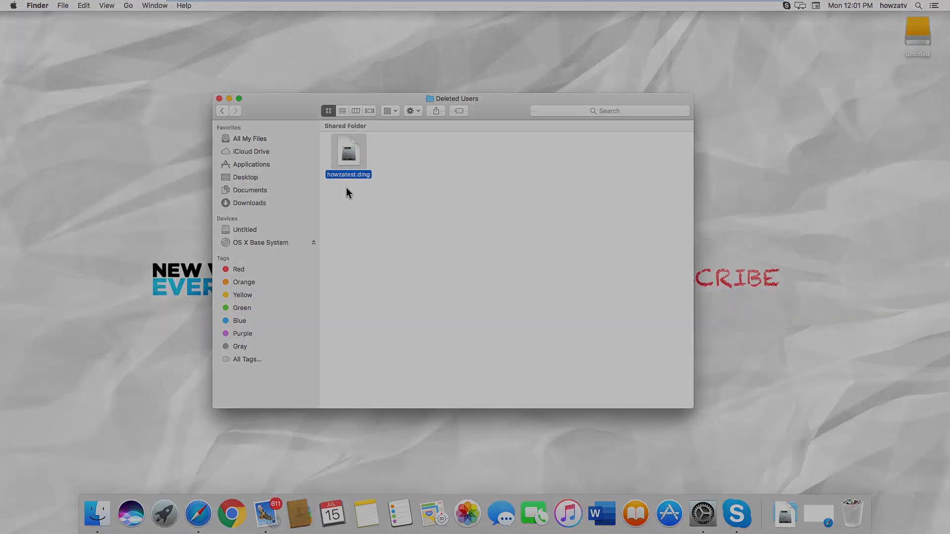